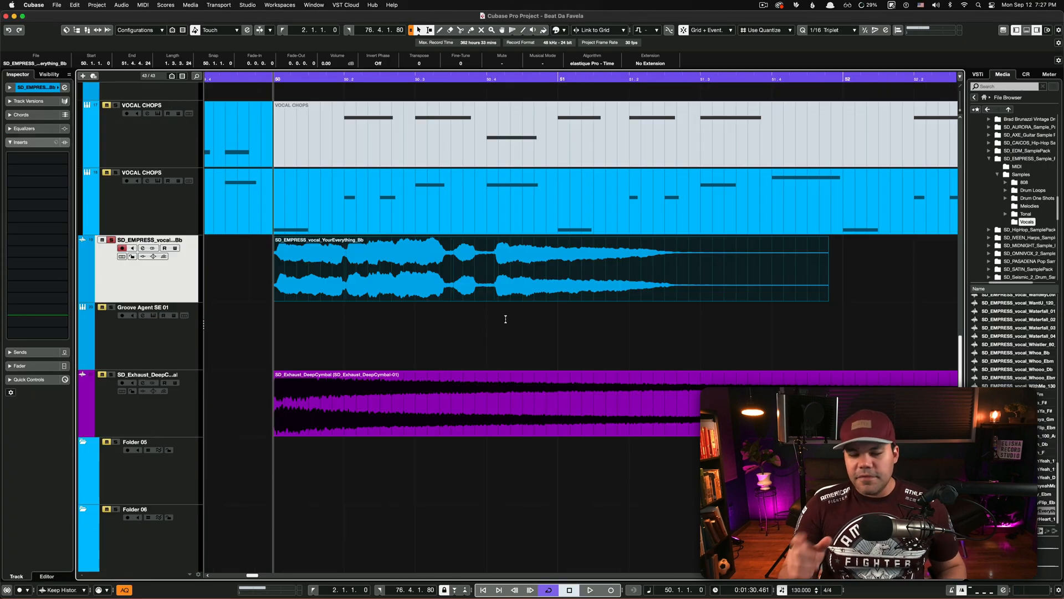
Select the YourEverything vocal event and reveal the Hitpoints detection settings in the Sample Editor
click(480, 268)
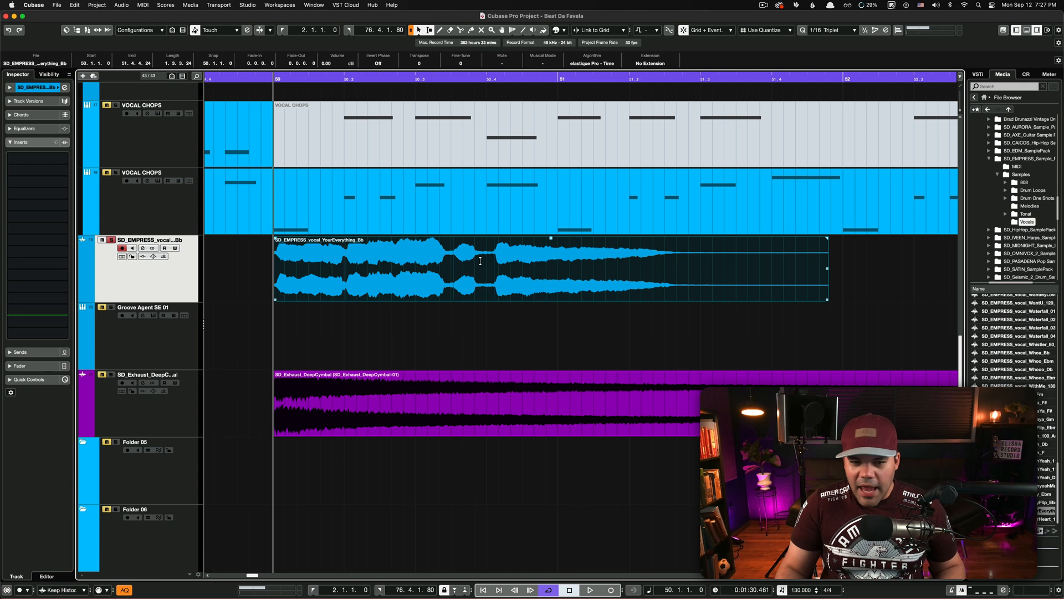
mouse_move(331, 267)
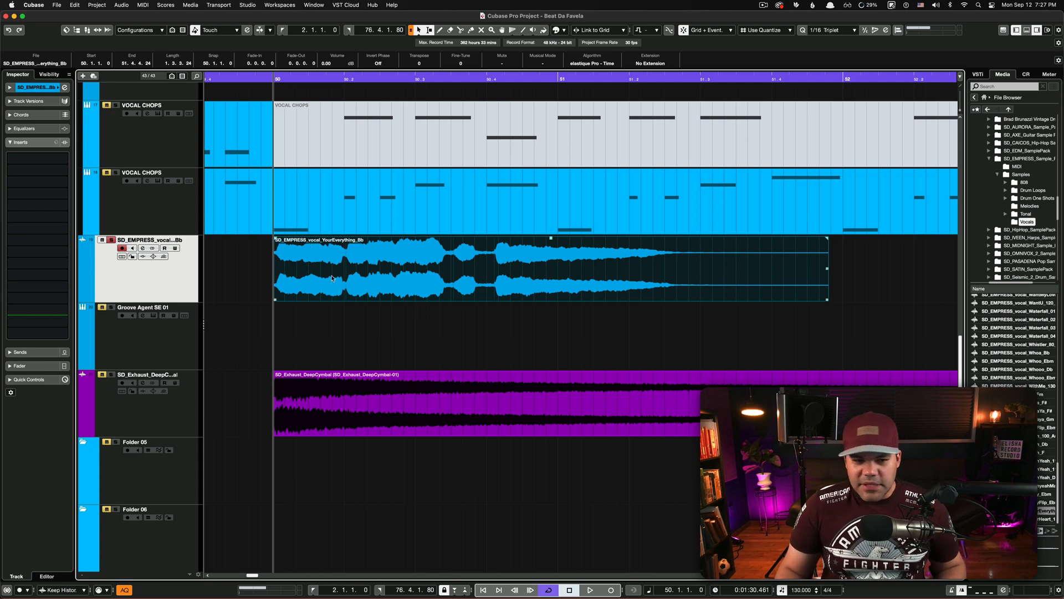
mouse_move(464, 297)
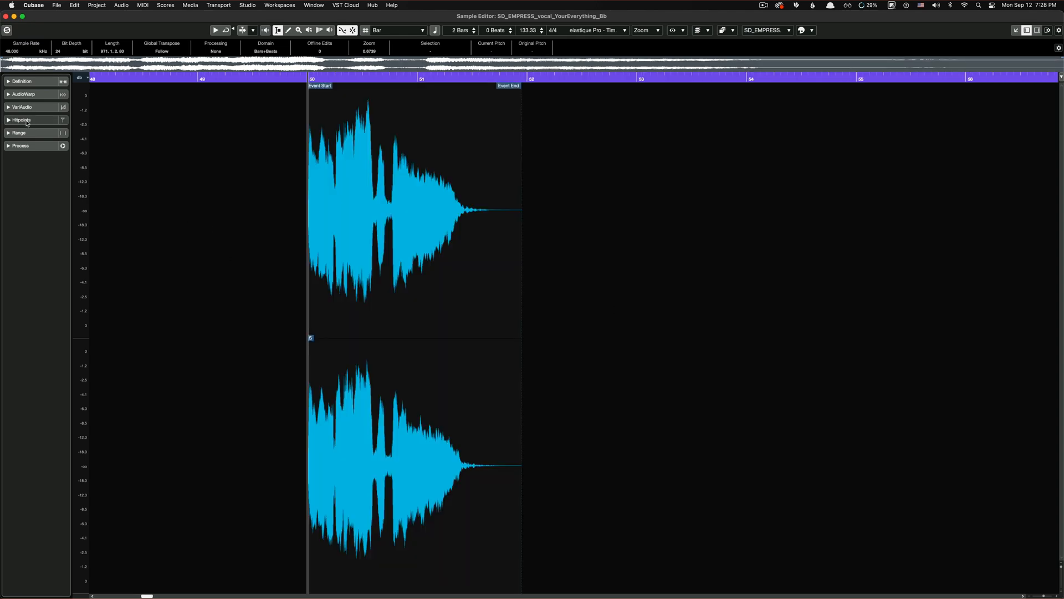
click(22, 120)
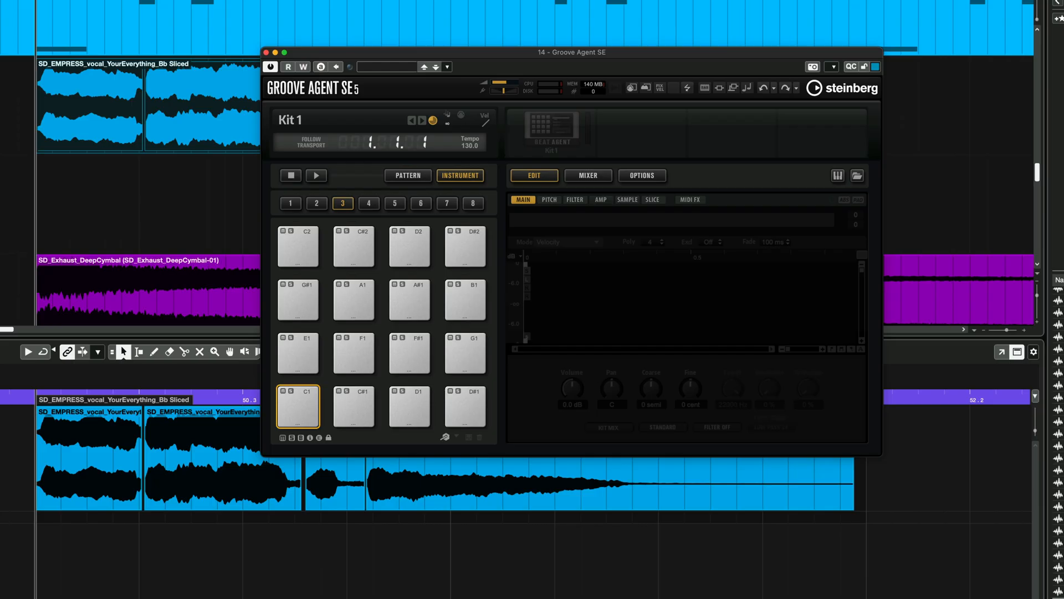
Drag the sliced YourEverything vocal onto the Groove Agent SE5 pads starting at C1
drag(572, 52, 700, 174)
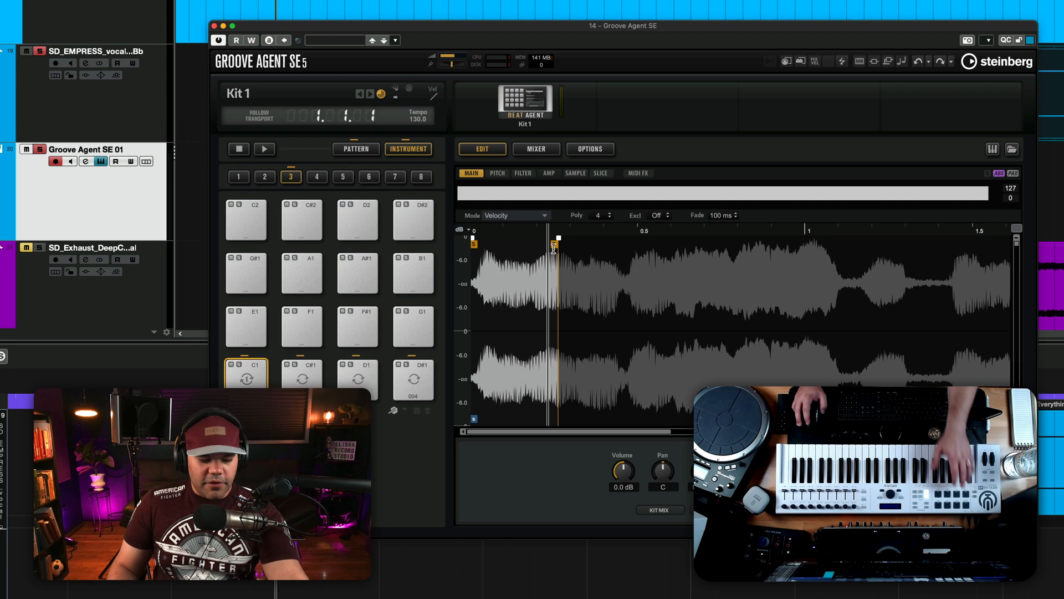
Move the C1 slice's start later and end earlier, then set Coarse tuning to +5 semitones
drag(556, 244, 618, 243)
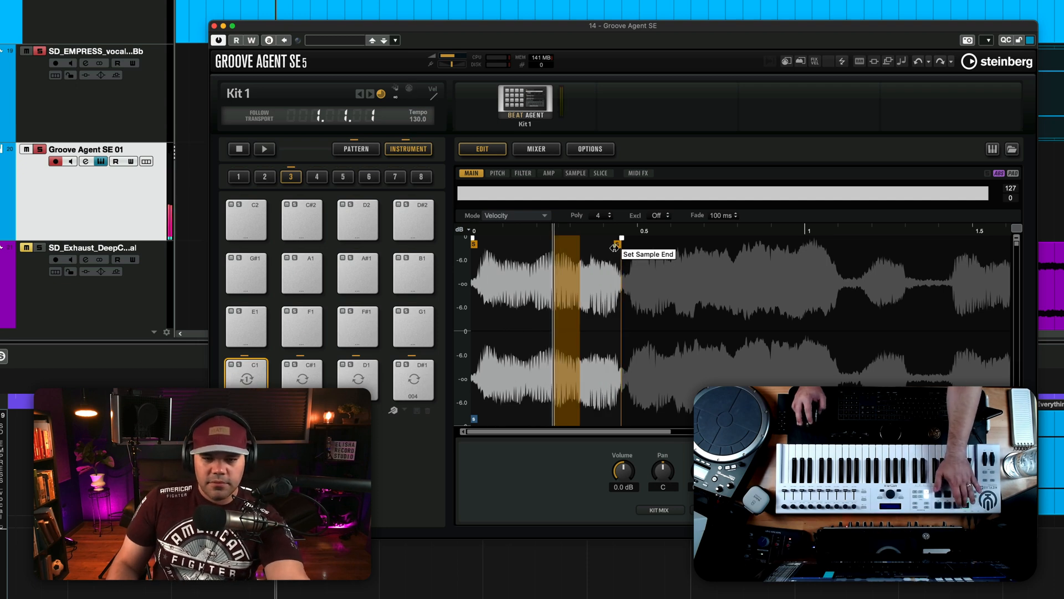
drag(620, 244, 595, 241)
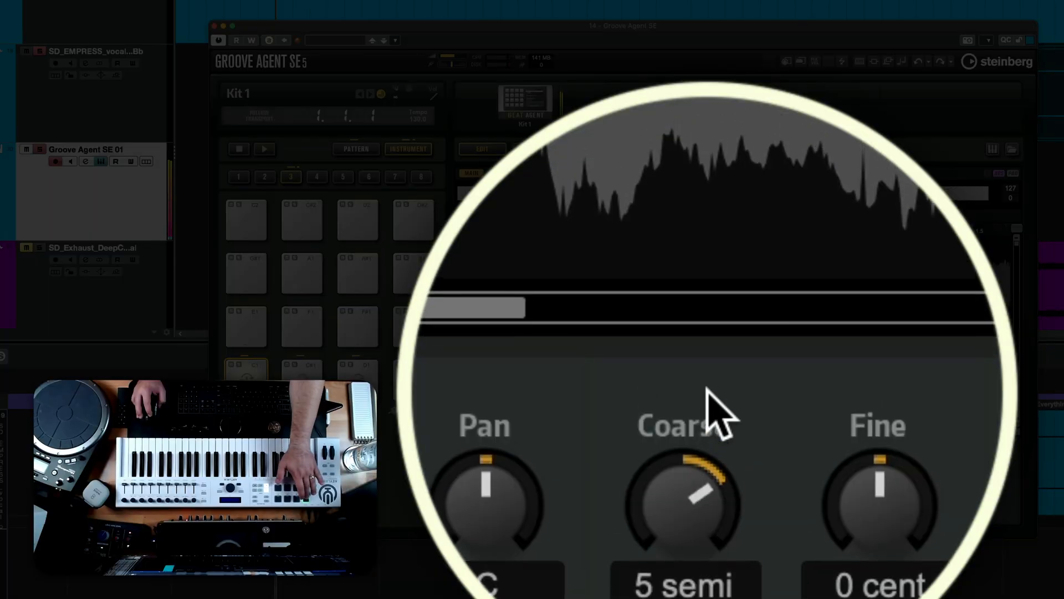
drag(682, 503, 689, 489)
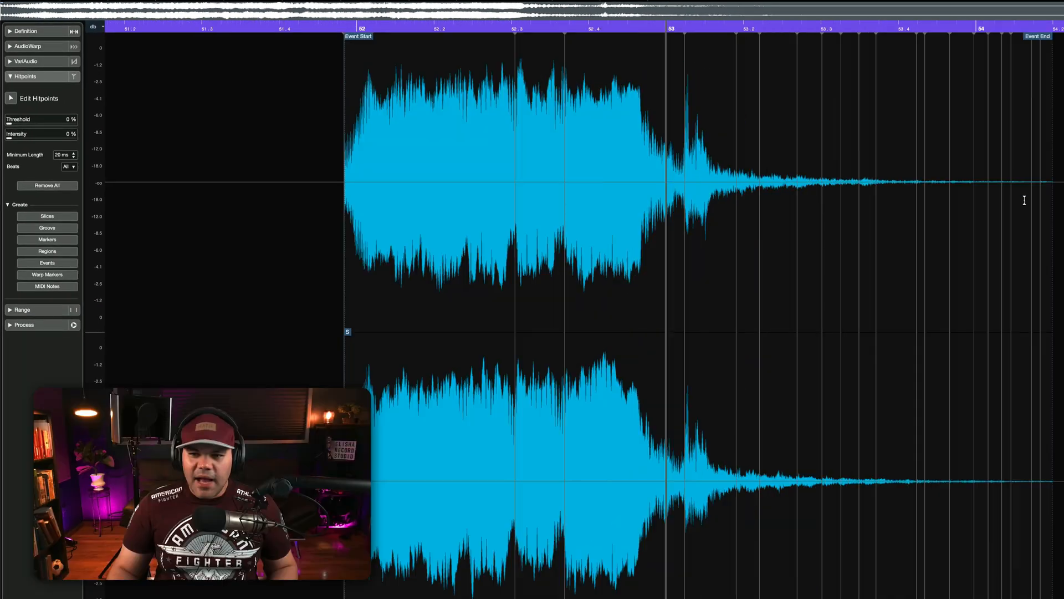
mouse_move(883, 160)
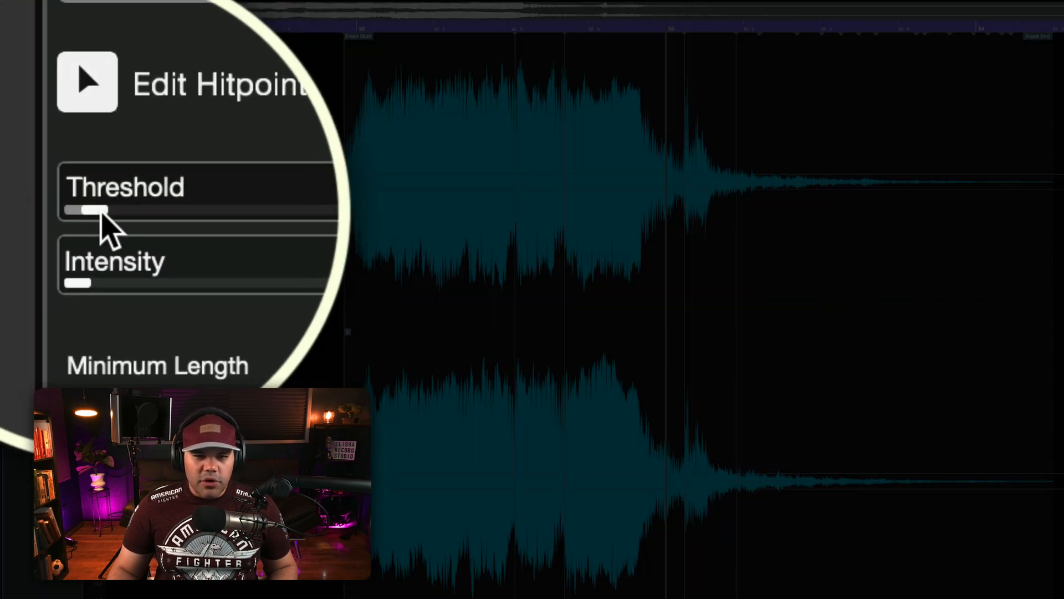
Raise the hitpoint Threshold to 21%, then settle it back at 14%
drag(92, 209, 73, 216)
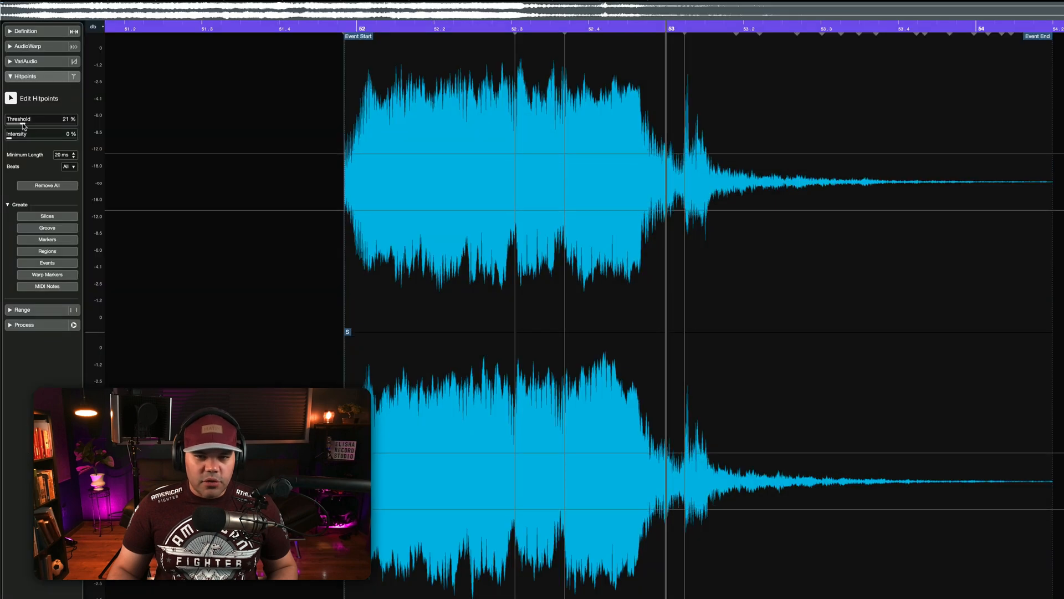
drag(26, 127, 19, 126)
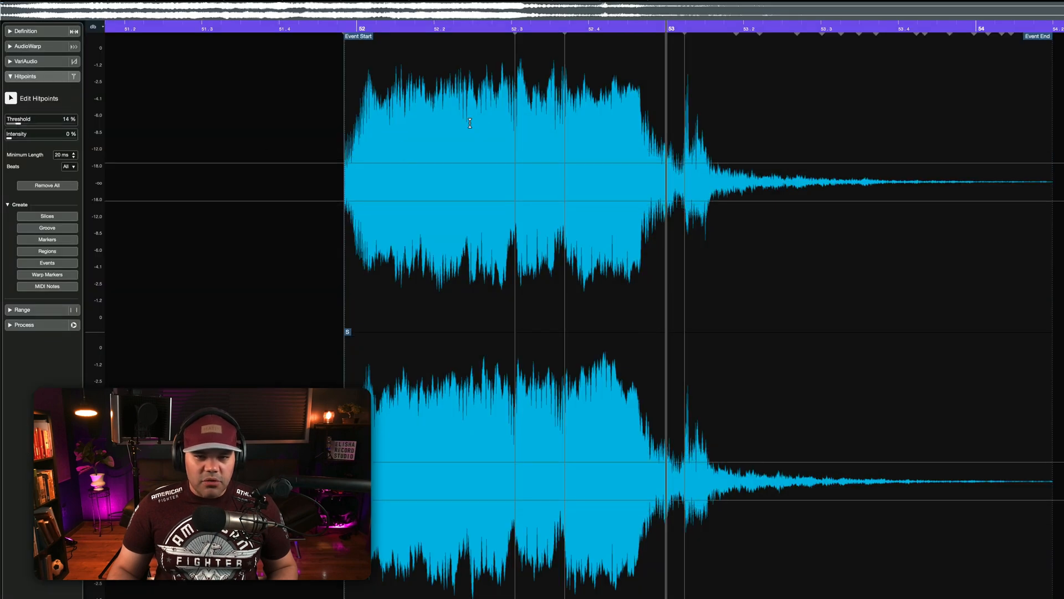
mouse_move(520, 147)
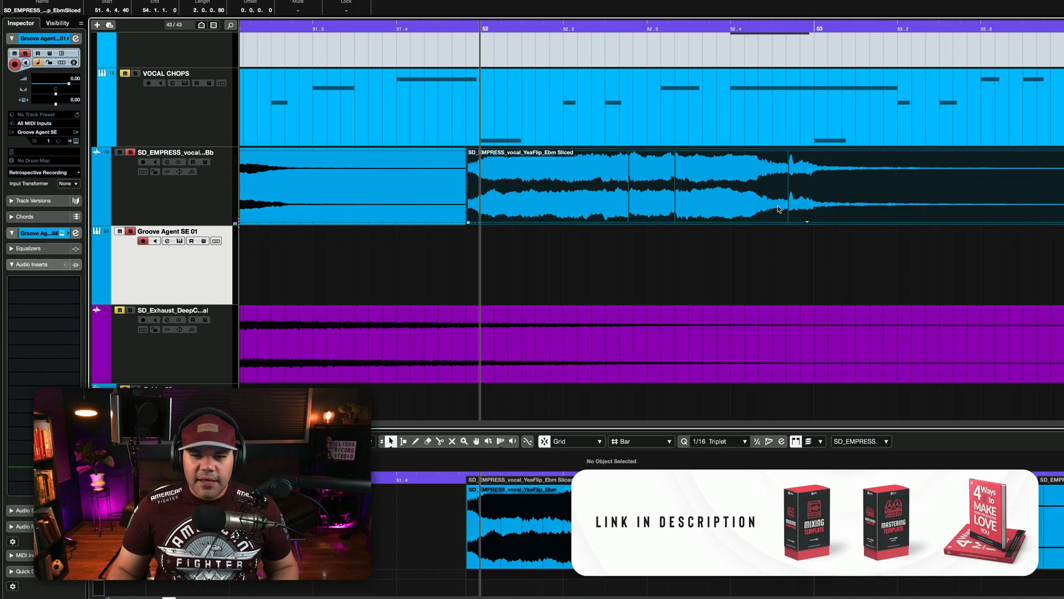
Select the sliced SD_EMPRESS_vocal_YeaFlip_Ebm event in the project
click(169, 241)
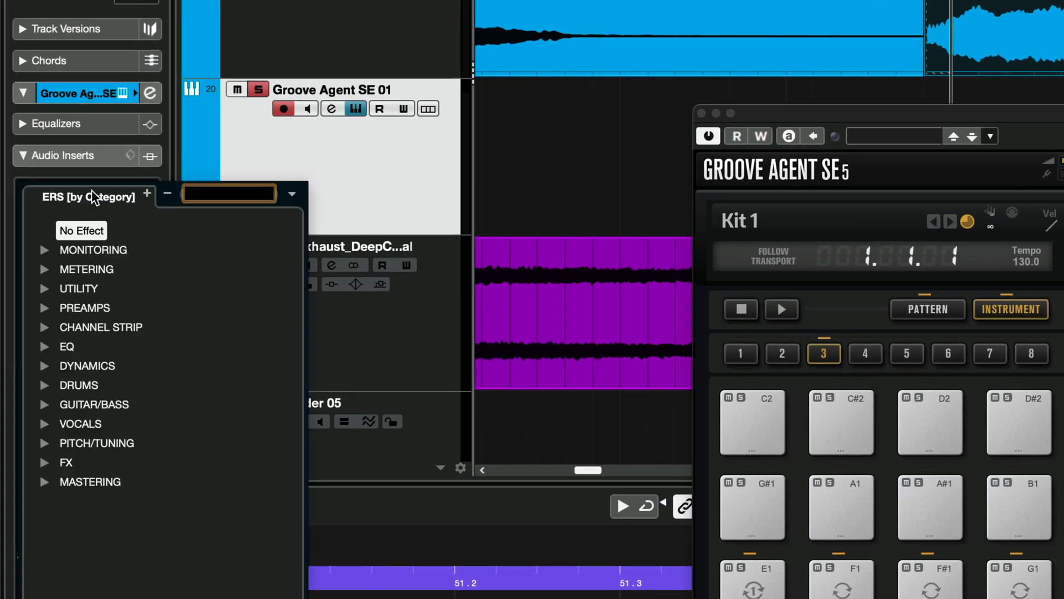
Search 'alter' to load LittleAlterBoy on Groove Agent SE 01 and turn its formant and pitch down to -6.0
text(alter)
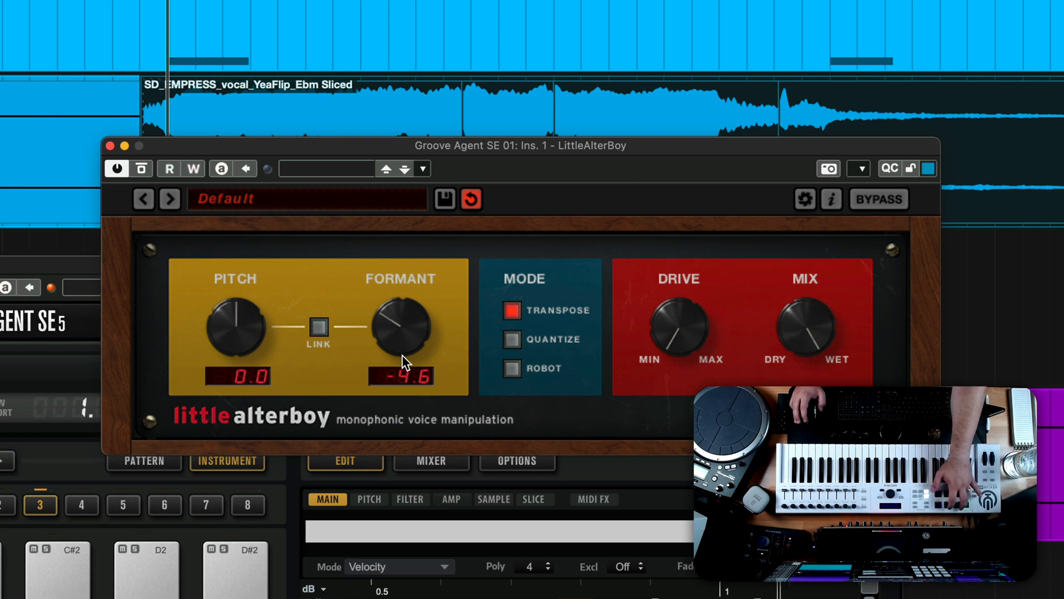
drag(235, 328, 237, 380)
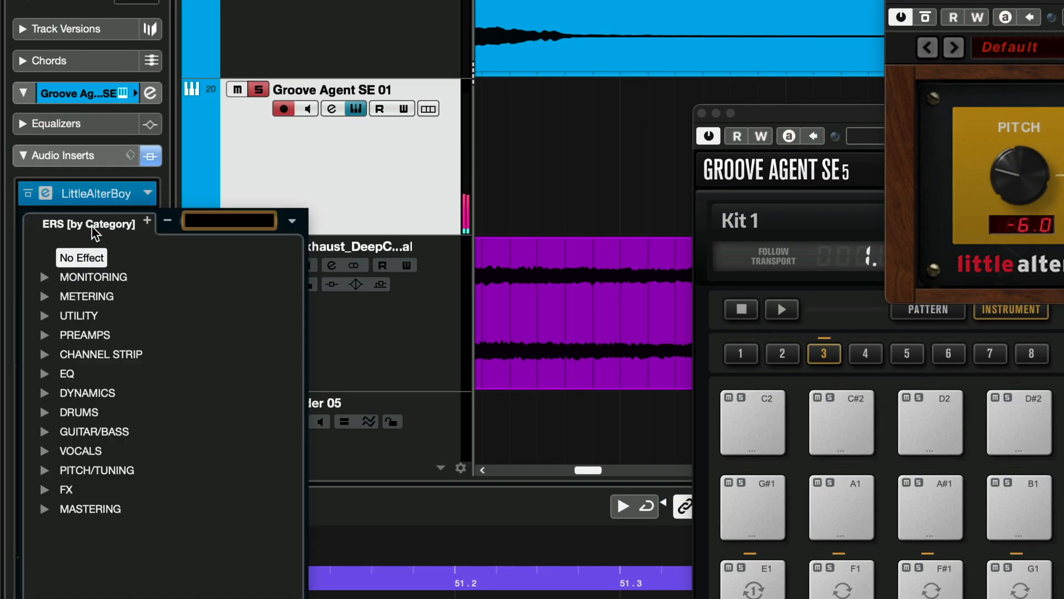
Search 'raum' in the next insert slot to surface the Raum reverb
text(raum)
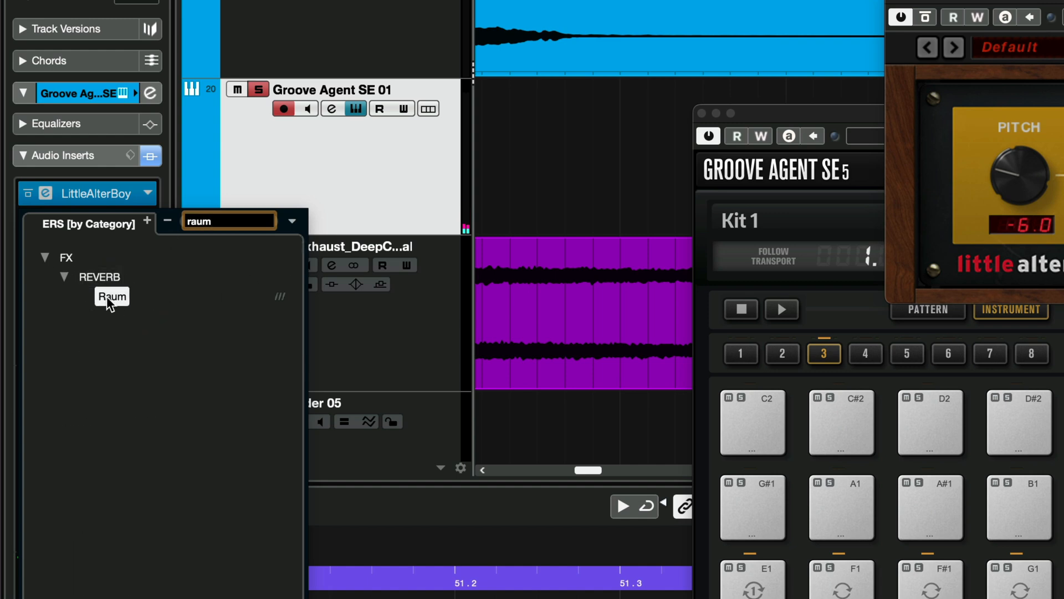